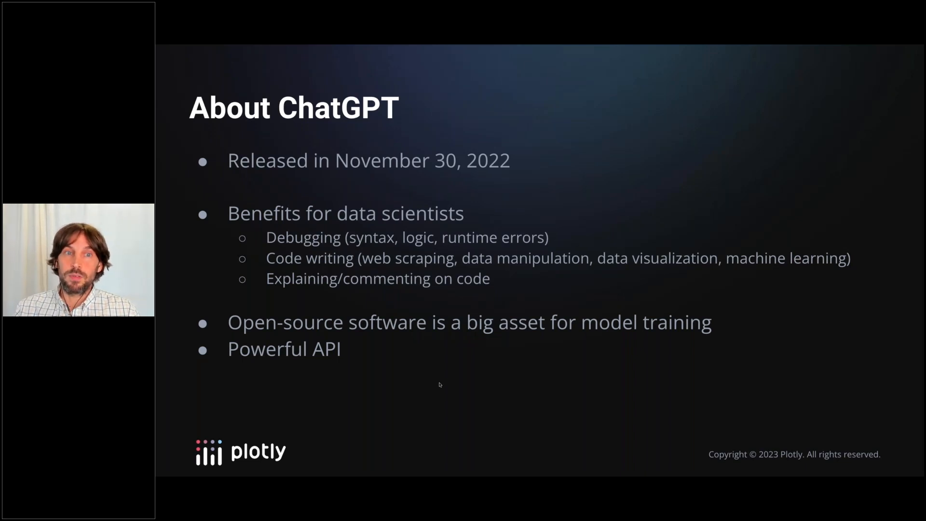
mouse_move(511, 417)
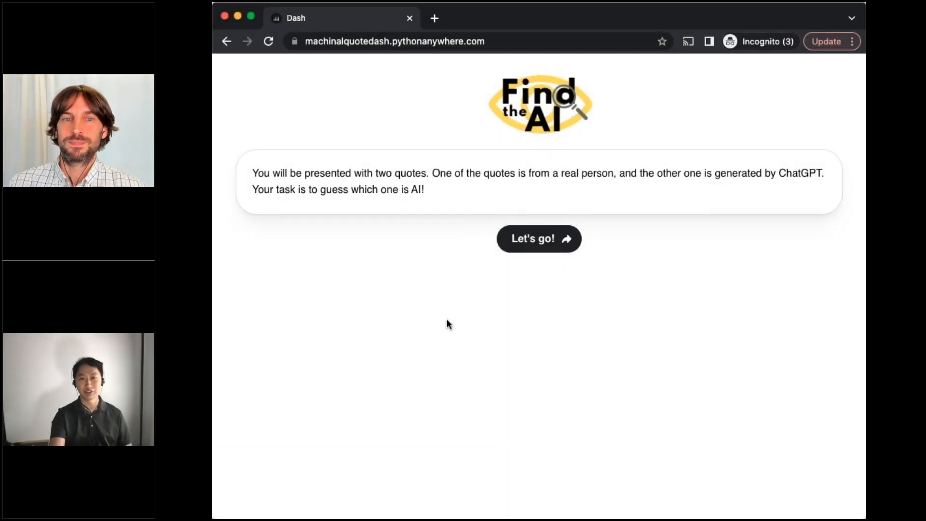
mouse_move(521, 267)
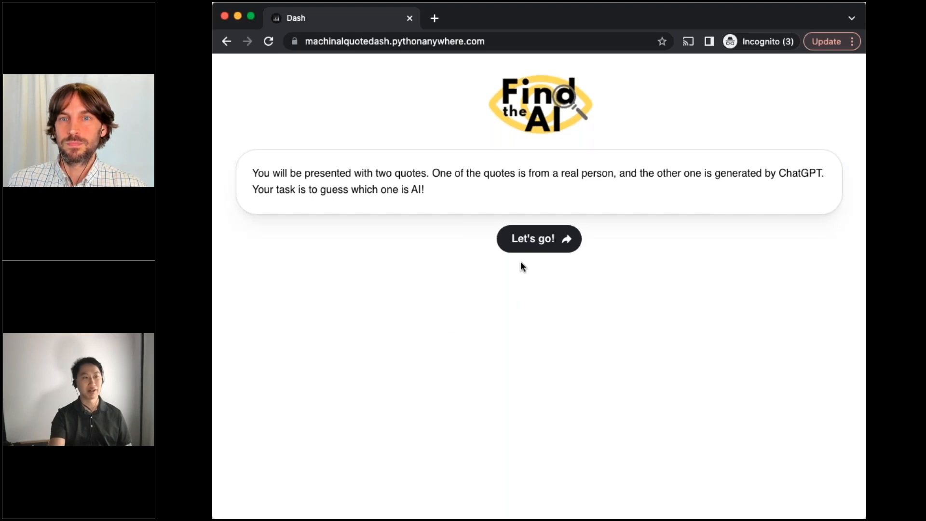
Start the quiz, mark the Smart people quote as AI-written, and submit the guess
click(538, 239)
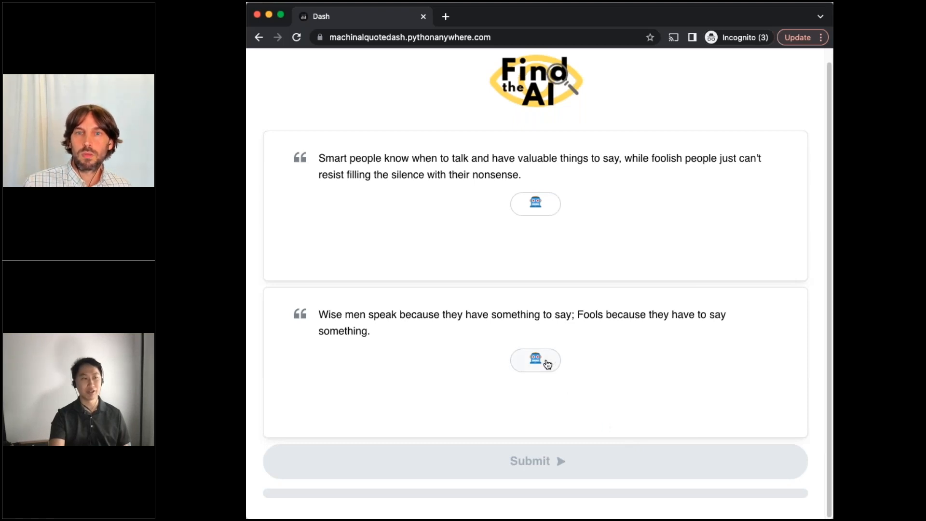
click(535, 203)
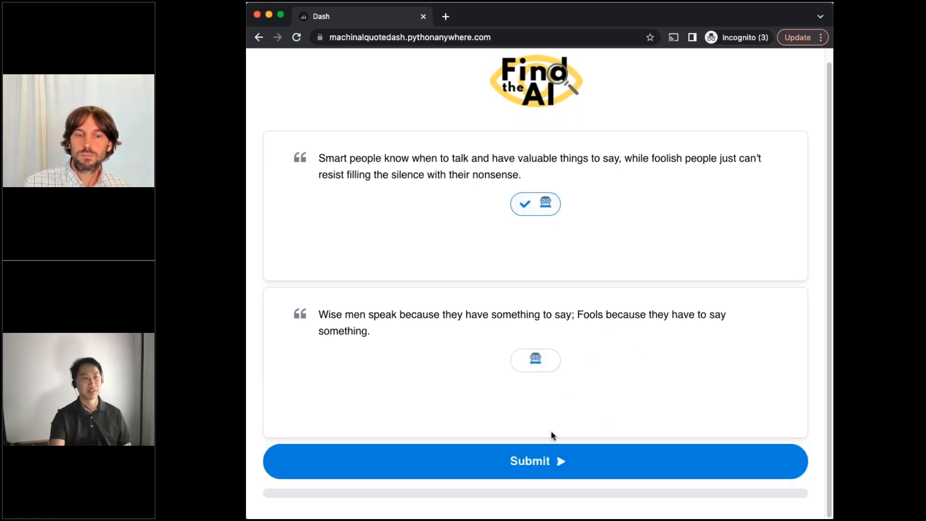
click(535, 460)
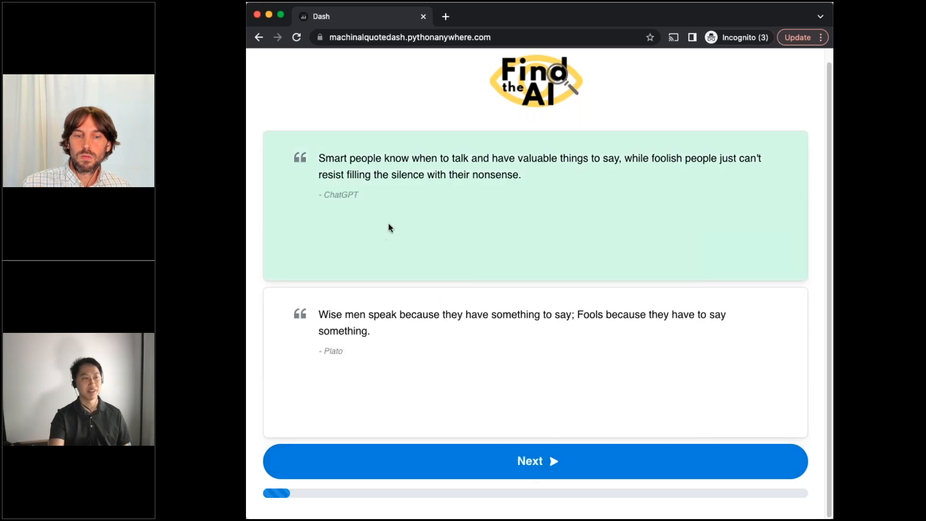
mouse_move(335, 361)
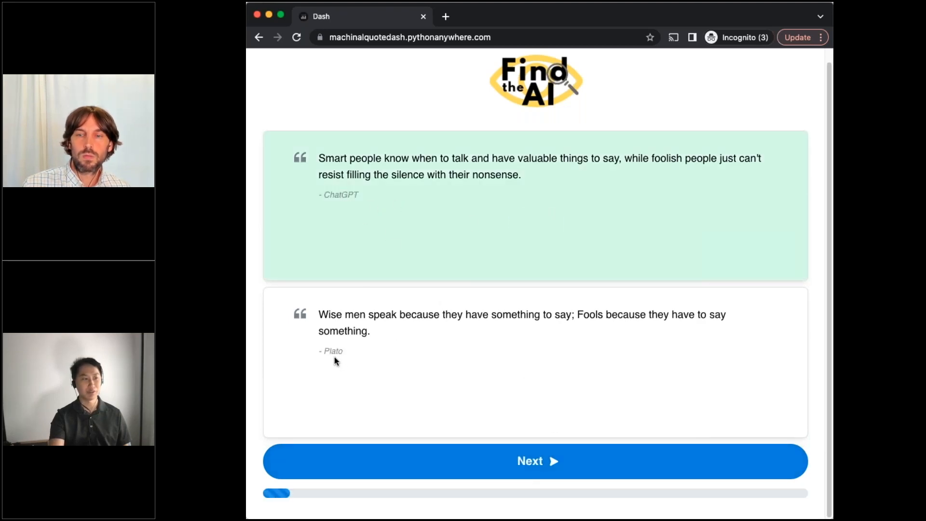
mouse_move(495, 456)
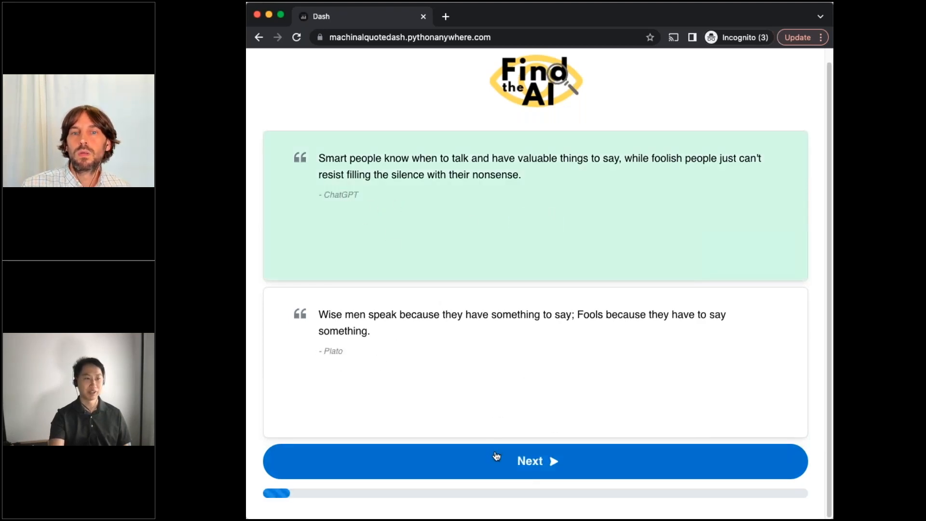
Submit a guess for the knowledge-sharing quotes, then pick the broken-neck quote as AI-written
click(535, 461)
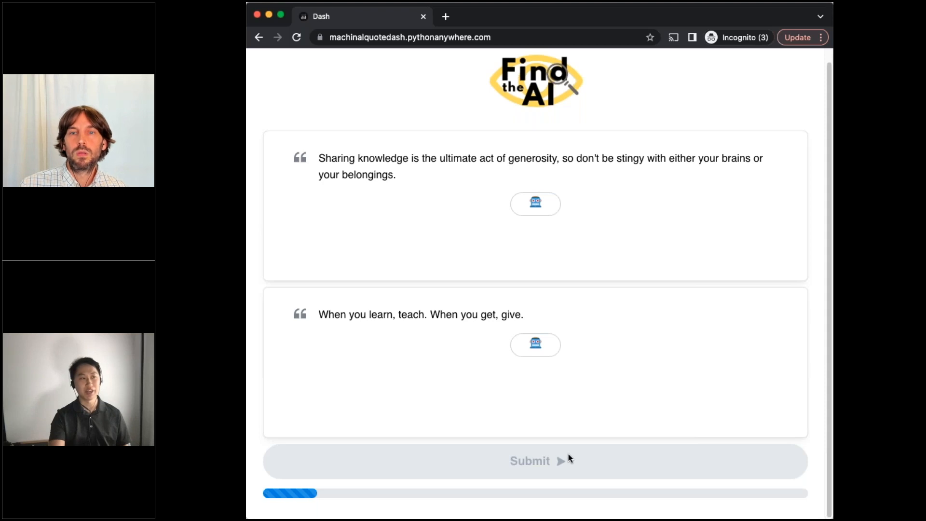
mouse_move(570, 329)
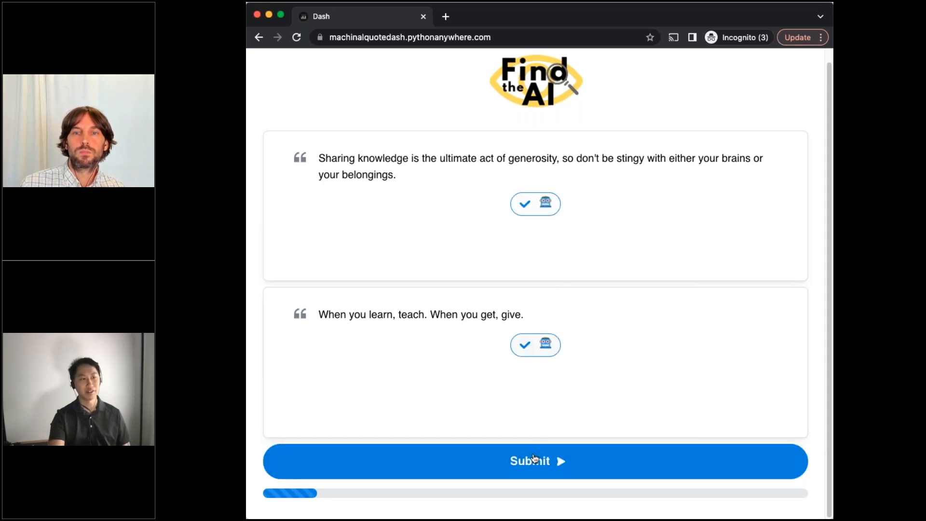
click(535, 460)
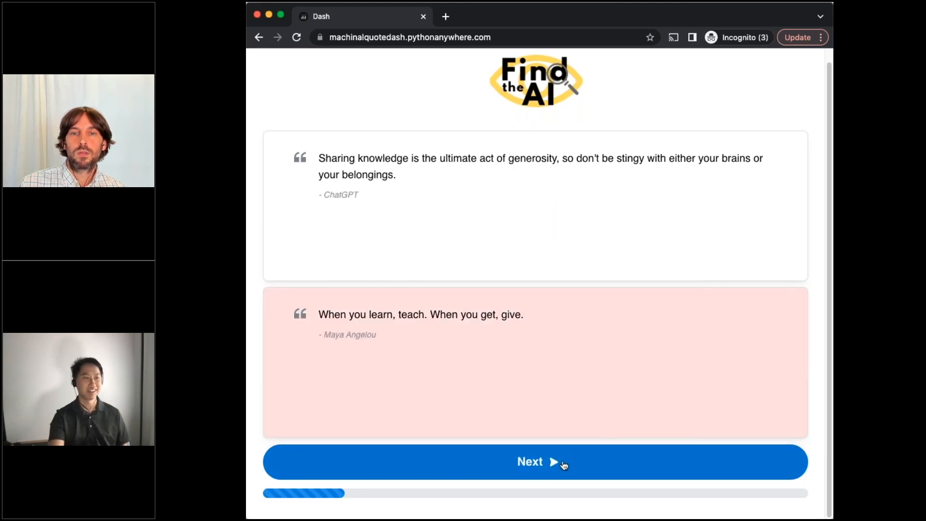
click(535, 461)
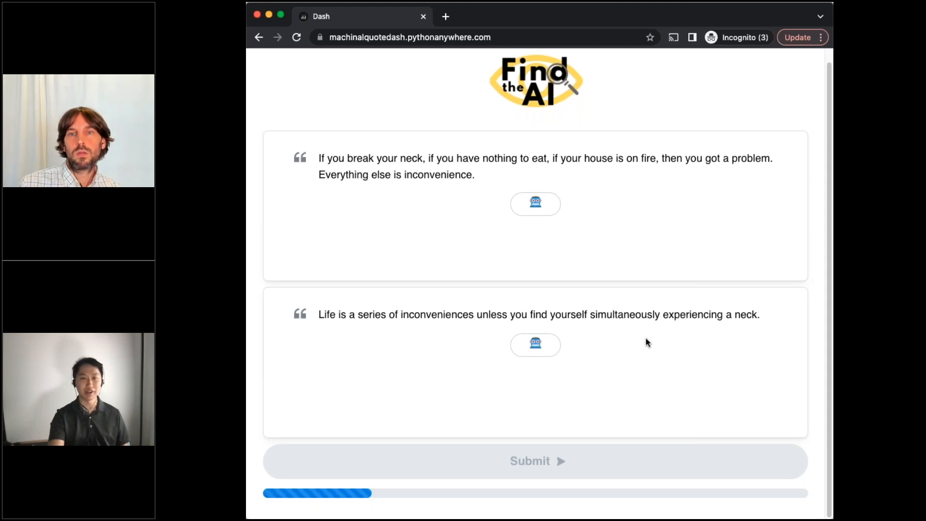
click(535, 203)
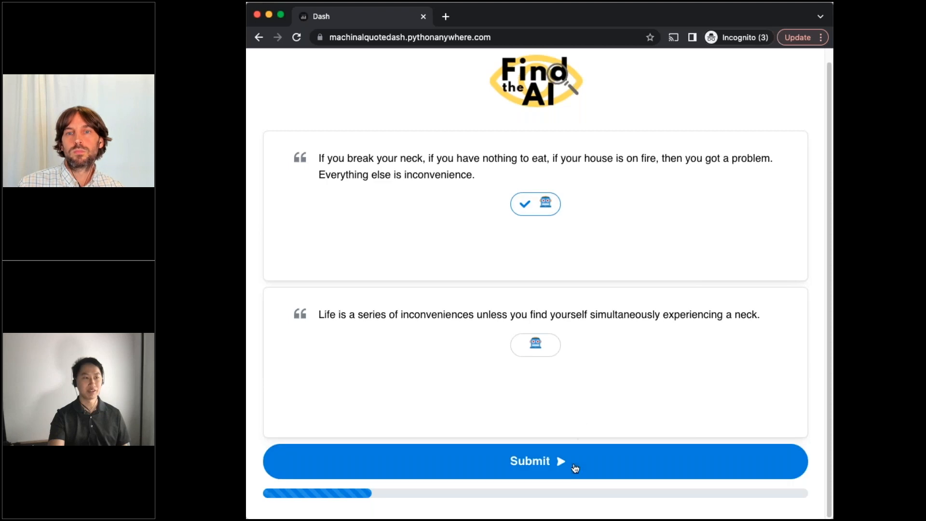
click(534, 460)
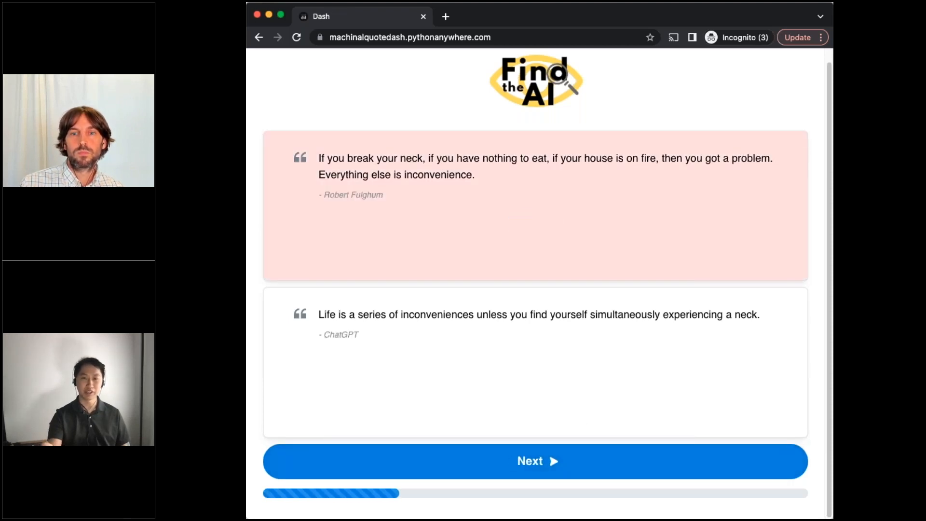
In the next pair, submit the self-acceptance quote as the AI-written one
click(534, 460)
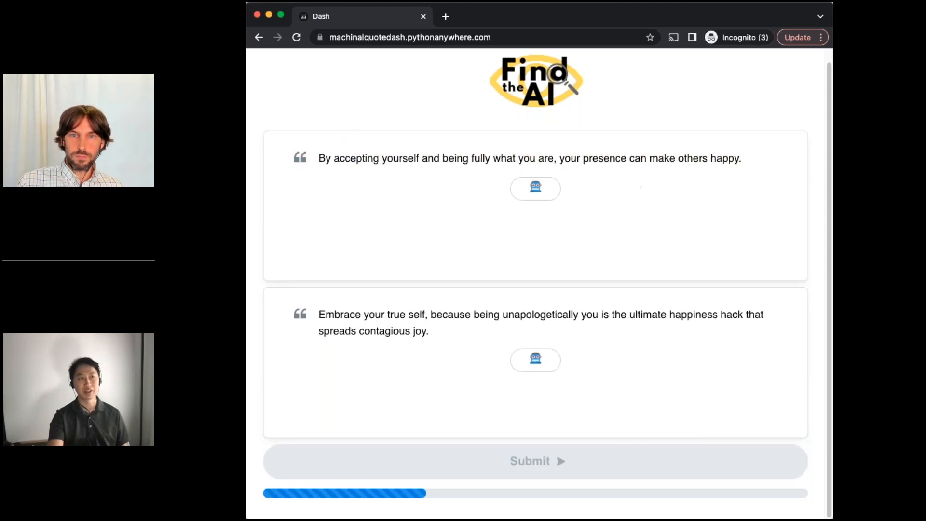
mouse_move(643, 277)
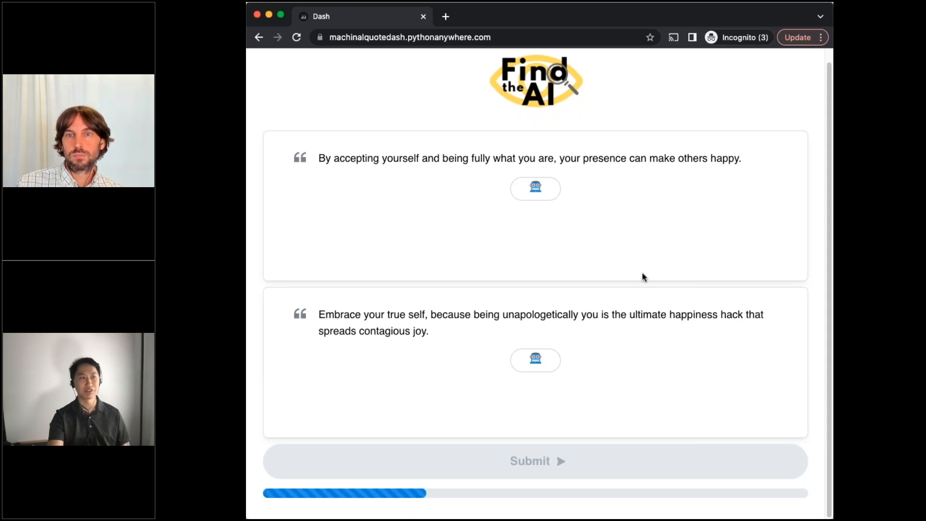
click(534, 188)
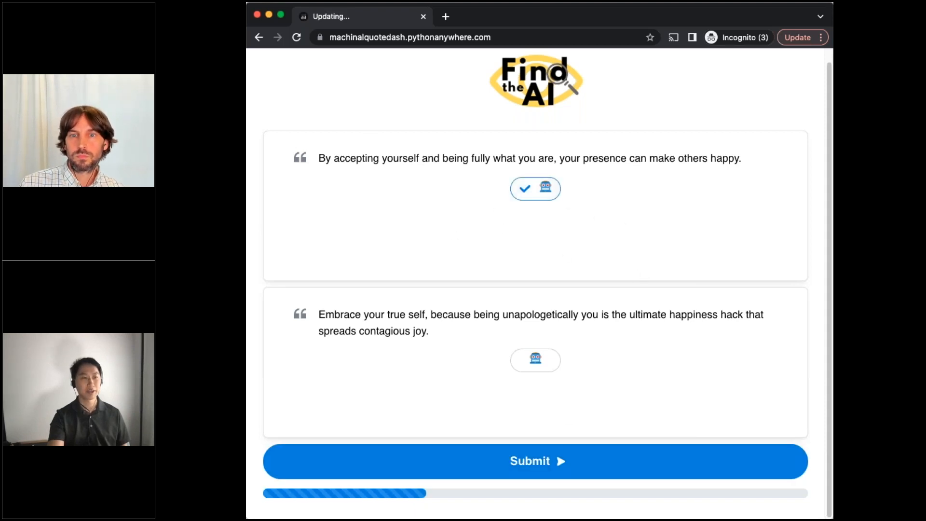
click(535, 460)
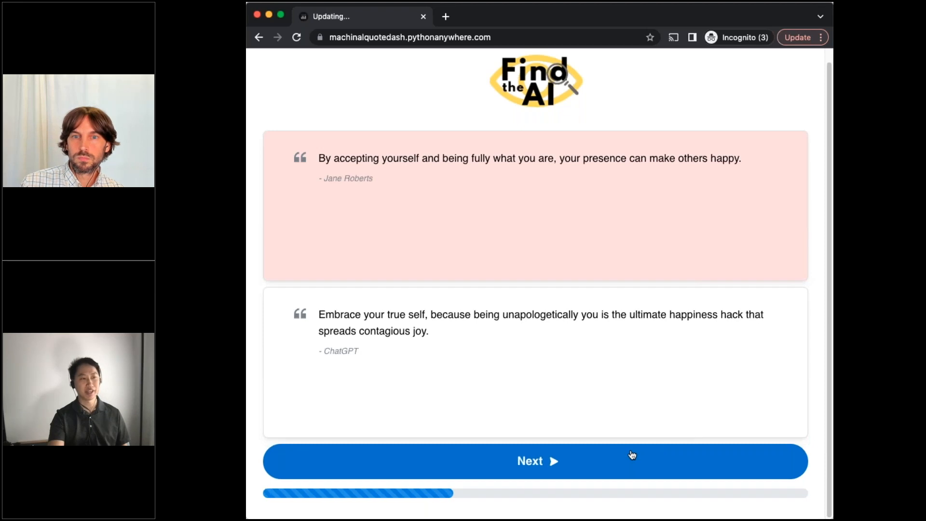
For the friendship quotes, settle on the fairy wings quote as AI-written and submit
click(535, 460)
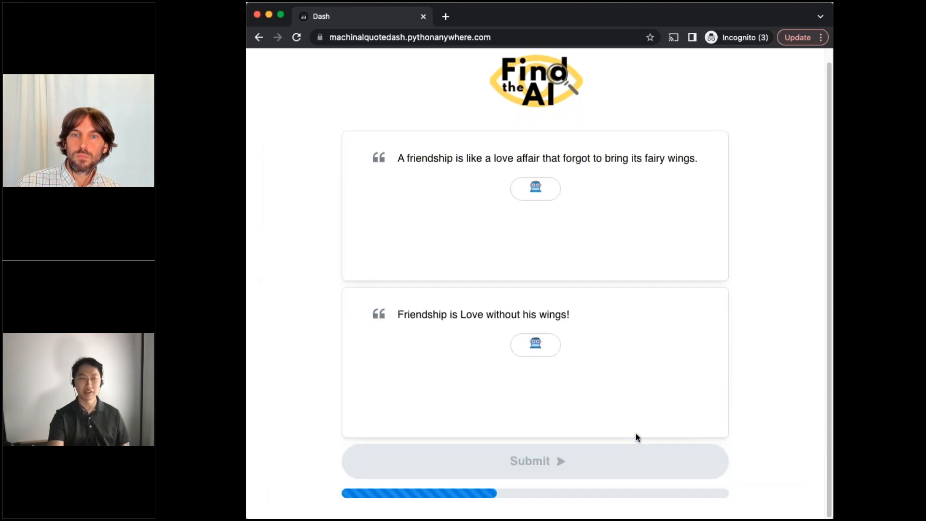
mouse_move(571, 243)
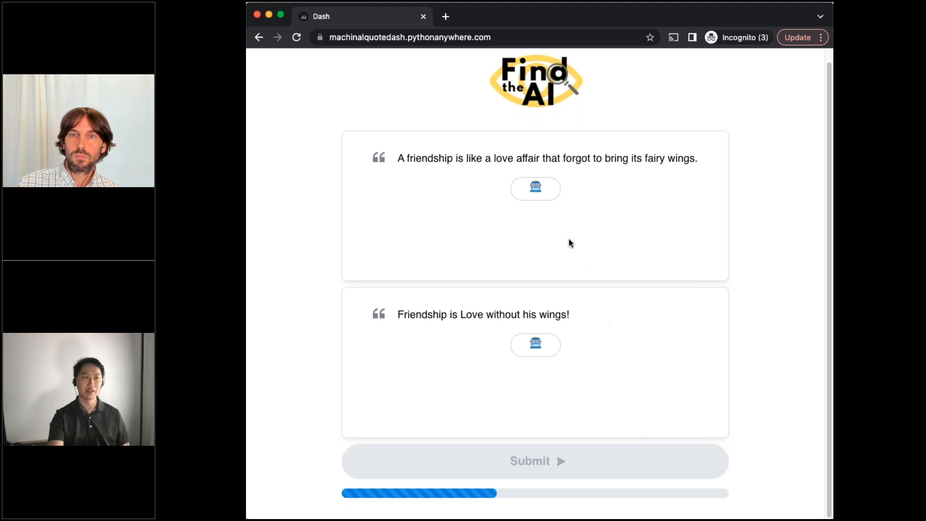
click(535, 187)
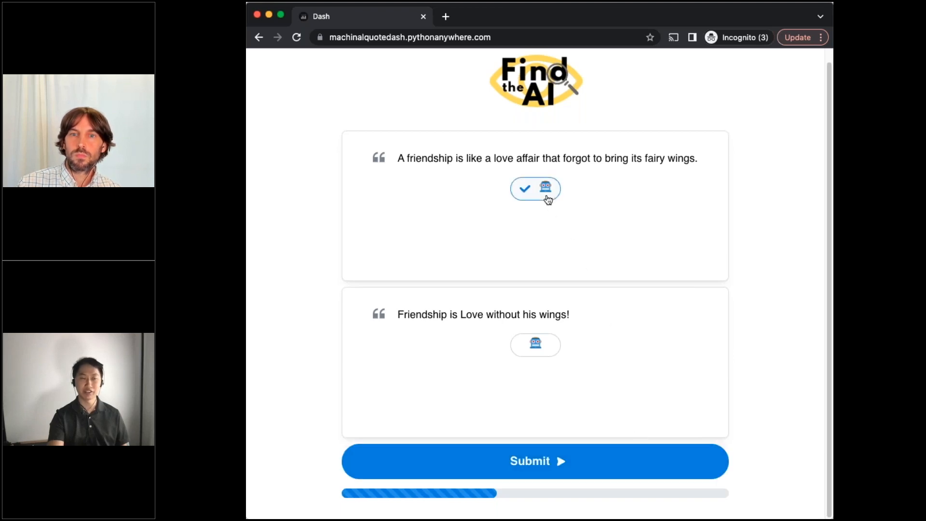
mouse_move(554, 344)
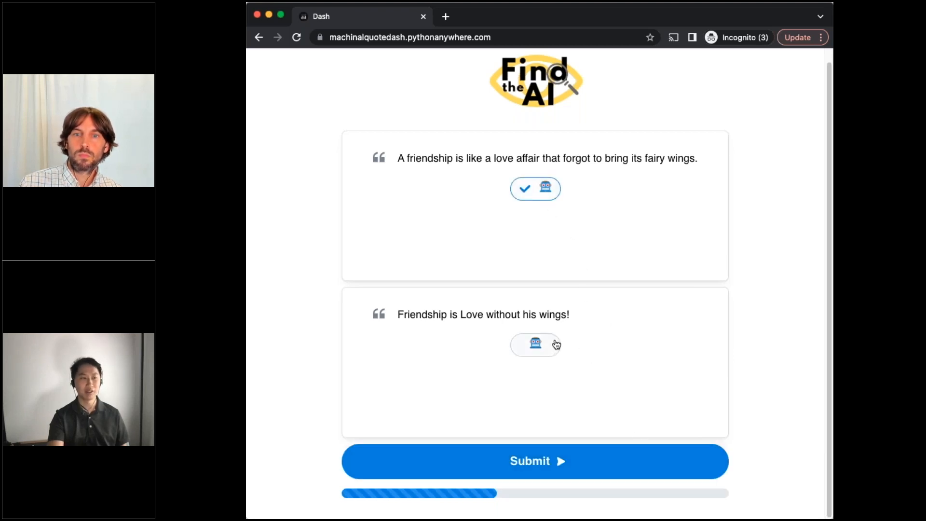
click(535, 345)
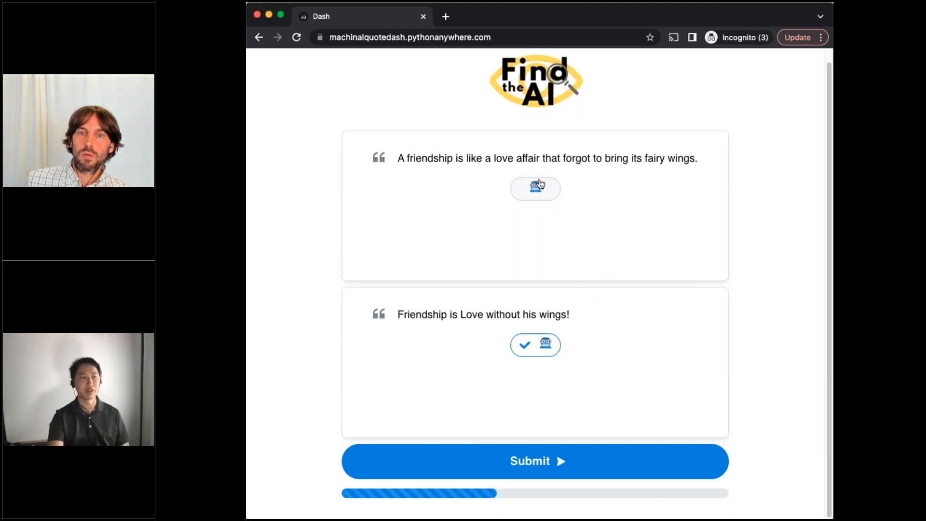
click(535, 188)
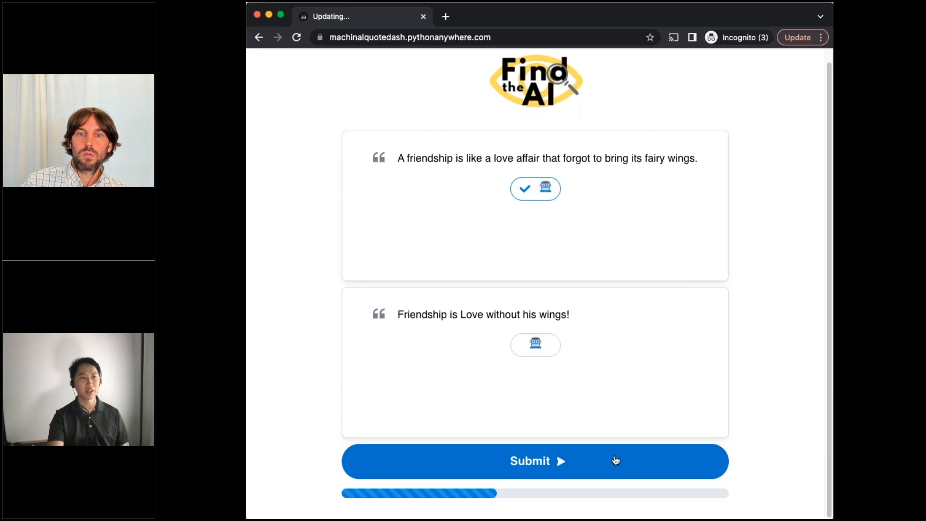
click(535, 461)
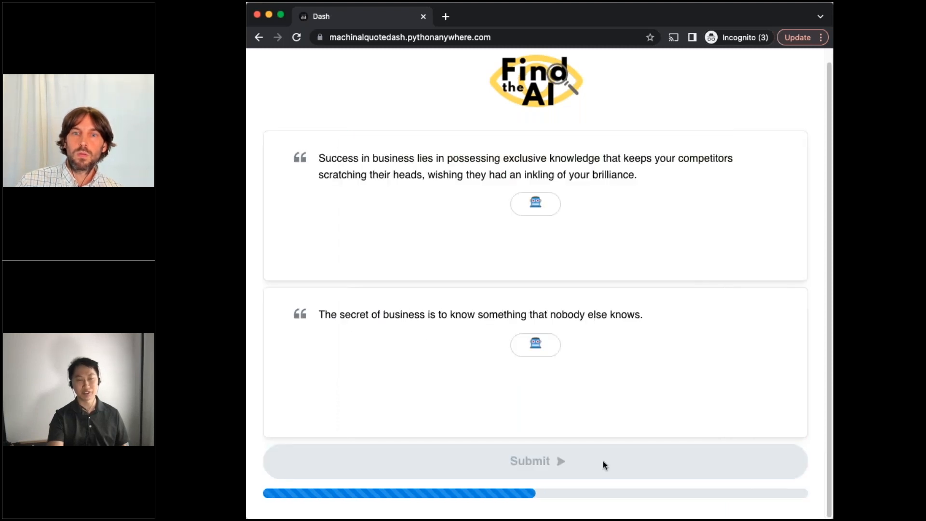
Submit the competitors quote, then the money quote, as the AI-written guesses
click(534, 204)
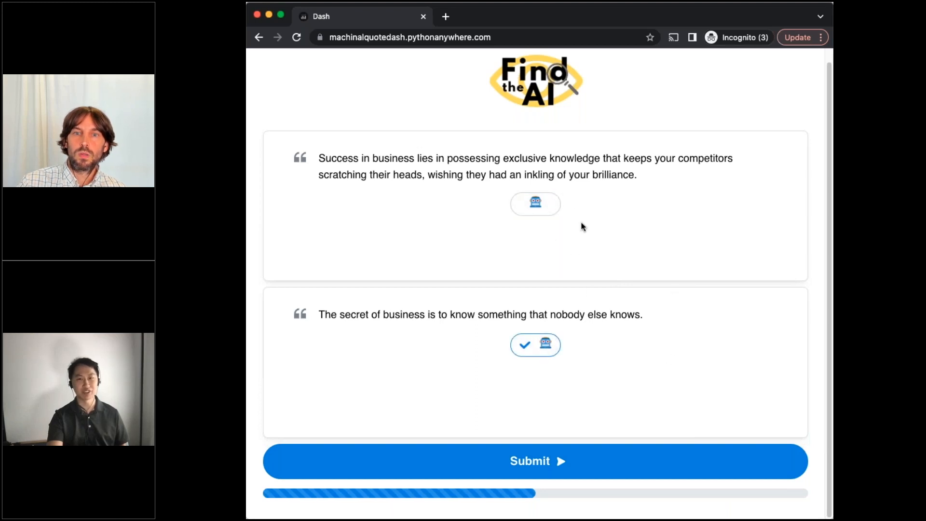
mouse_move(658, 353)
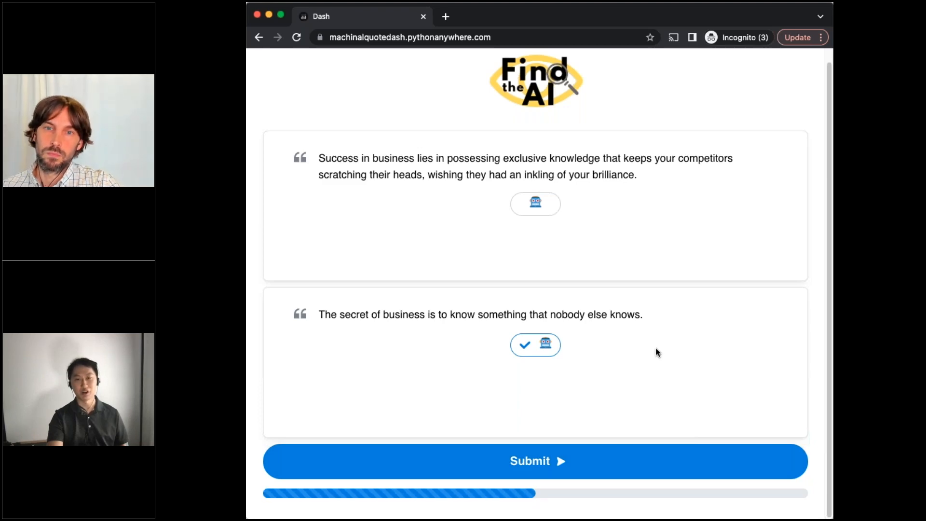
click(535, 204)
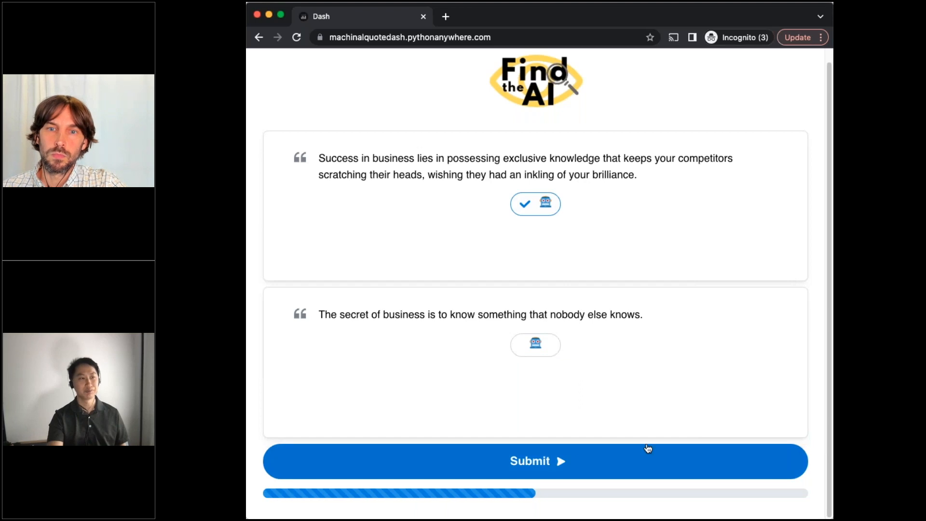
click(535, 461)
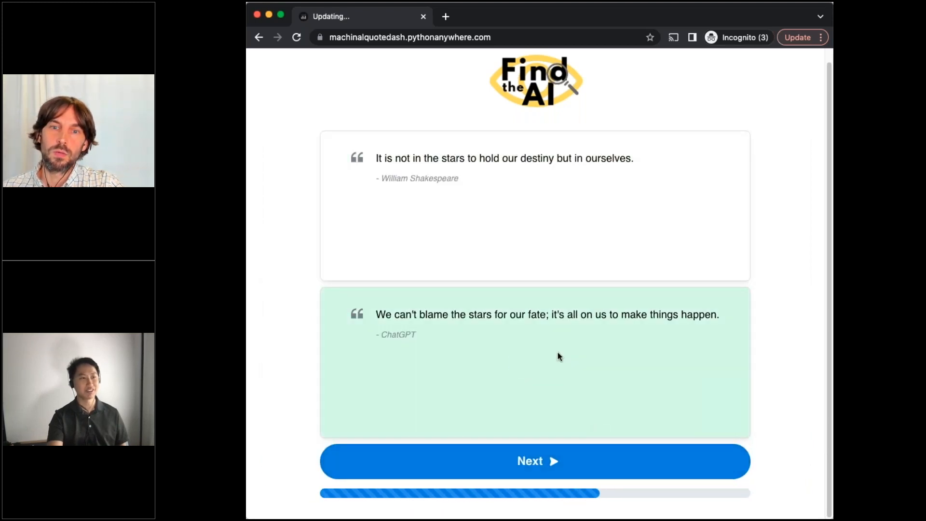
click(535, 460)
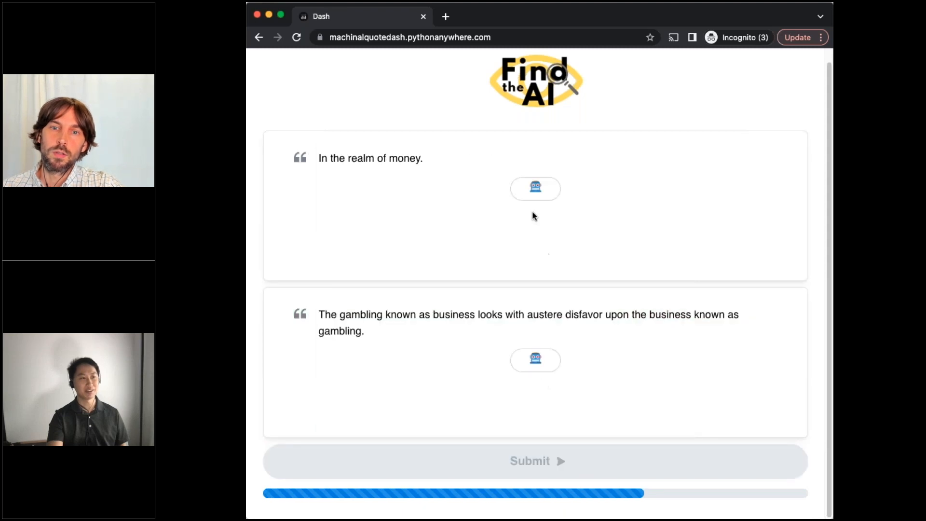
click(535, 188)
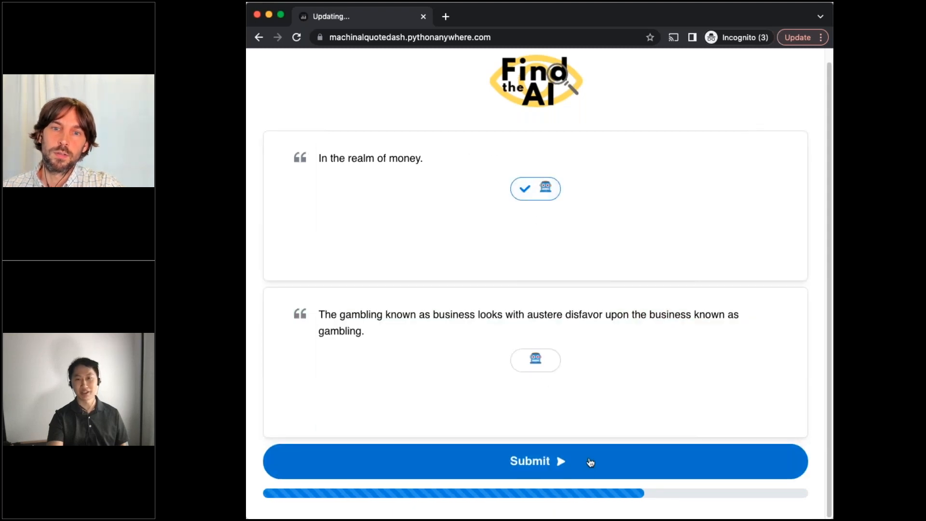
click(535, 461)
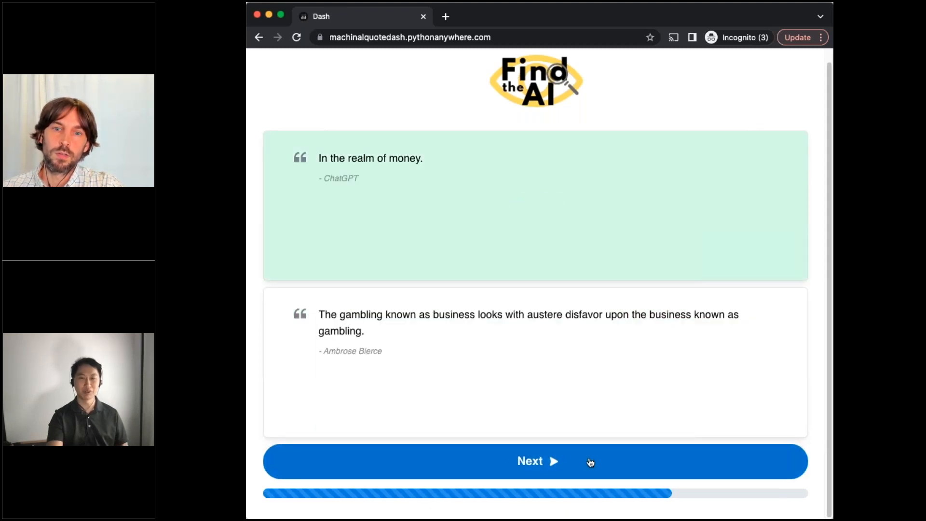
Submit the moral compass quote, then the dispositions quote, as AI-written guesses
click(534, 461)
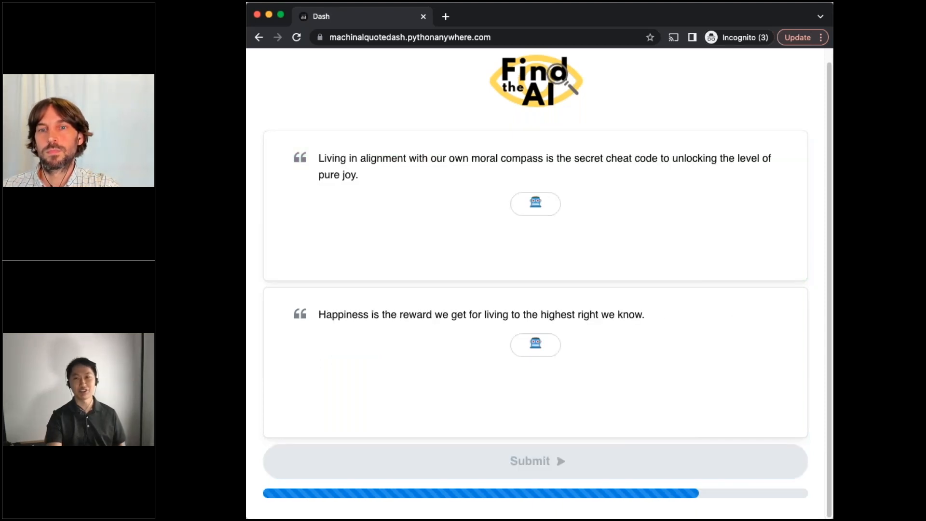
mouse_move(590, 425)
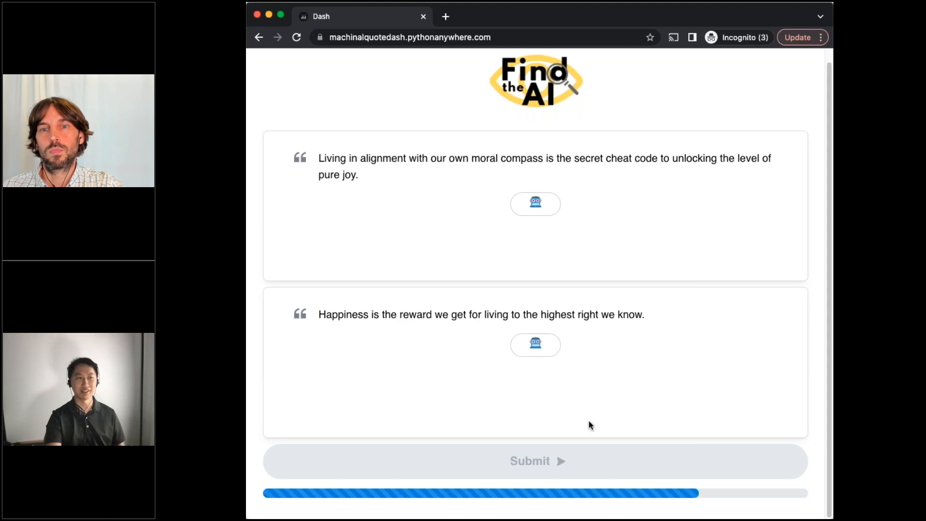
click(535, 203)
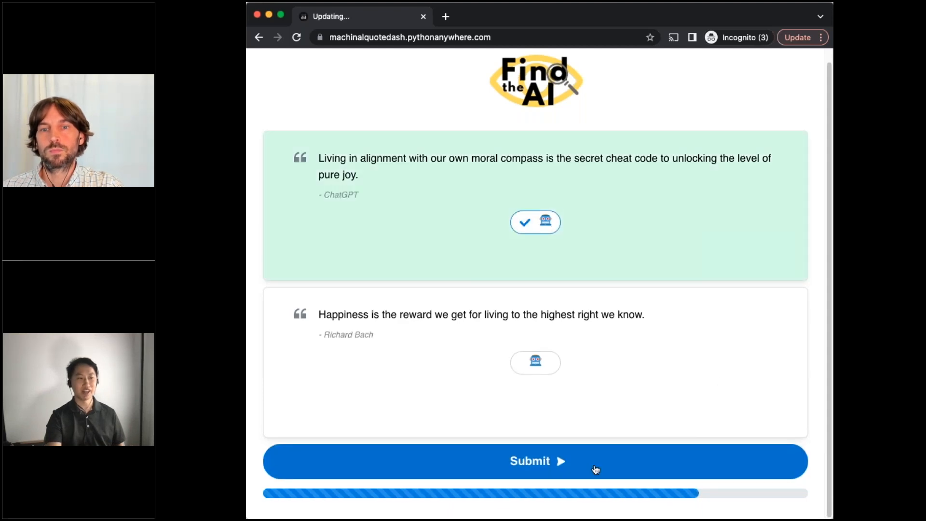
click(535, 461)
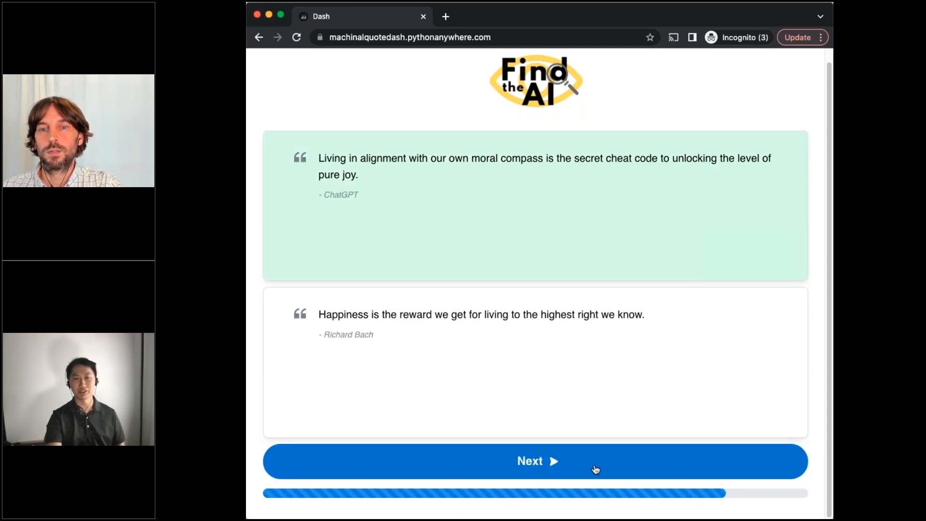
click(535, 460)
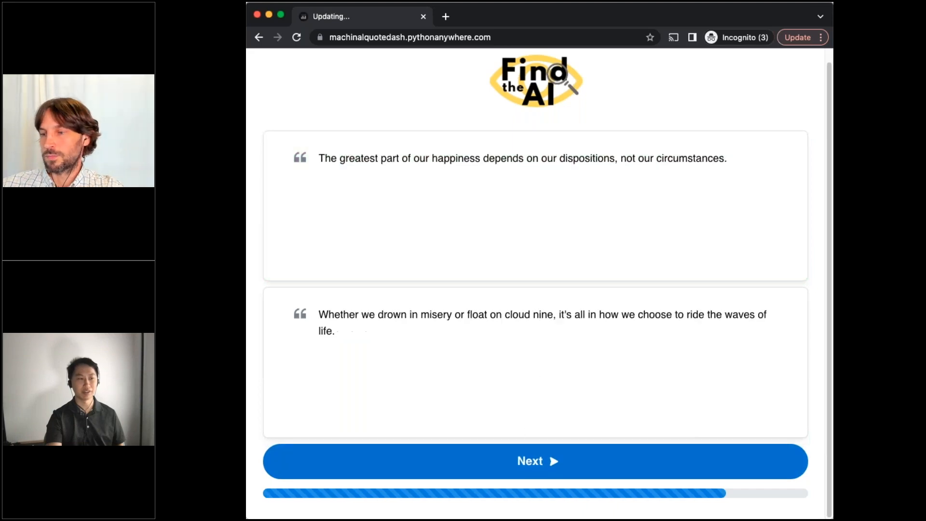
click(535, 461)
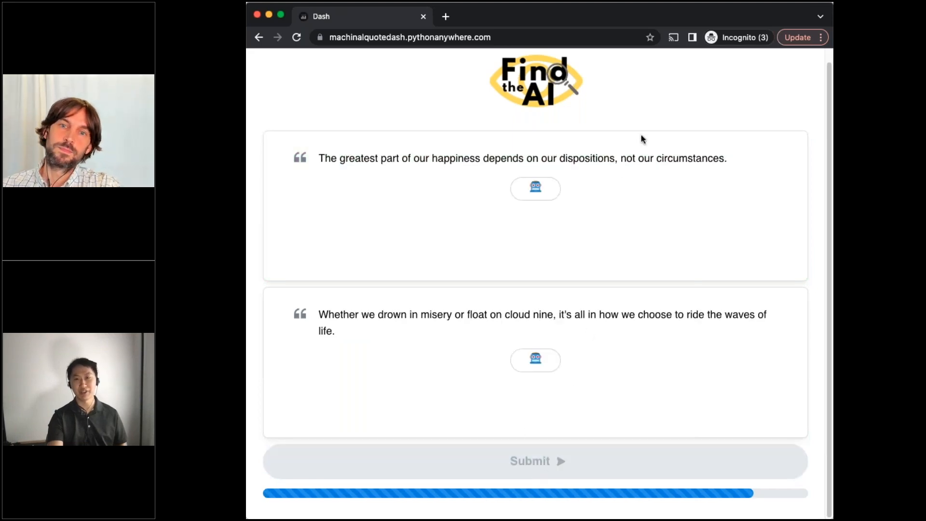
mouse_move(565, 232)
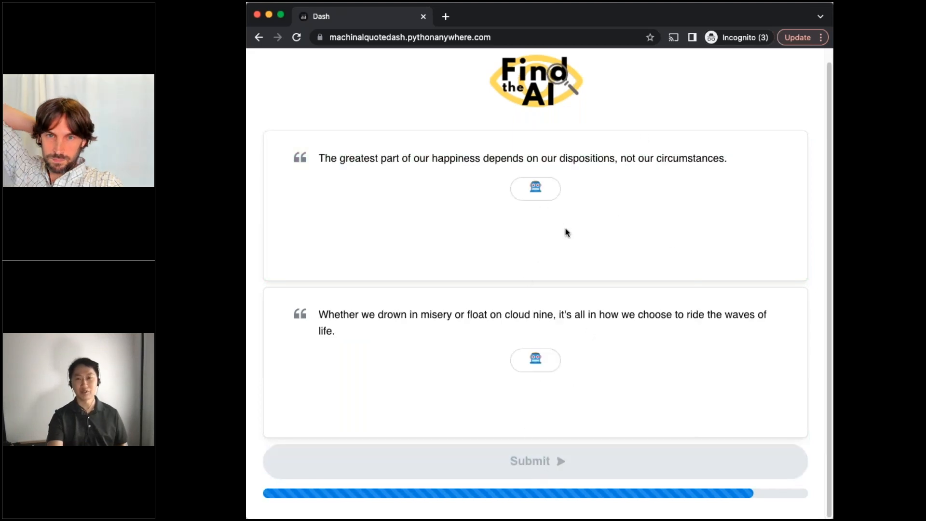
click(535, 188)
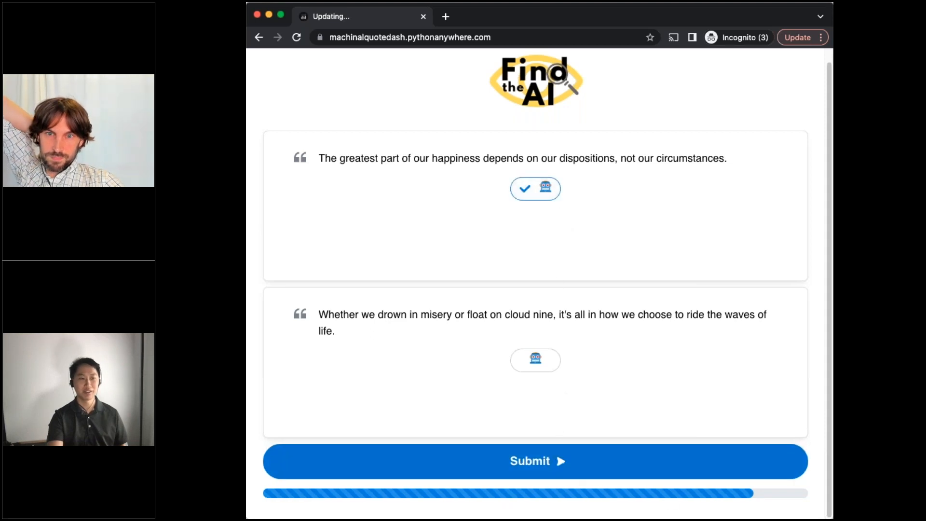
click(535, 460)
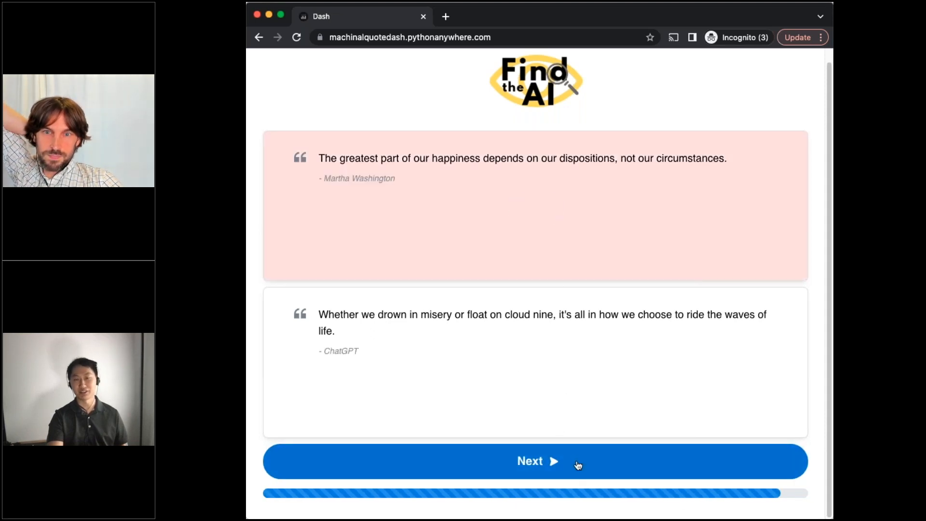
click(535, 461)
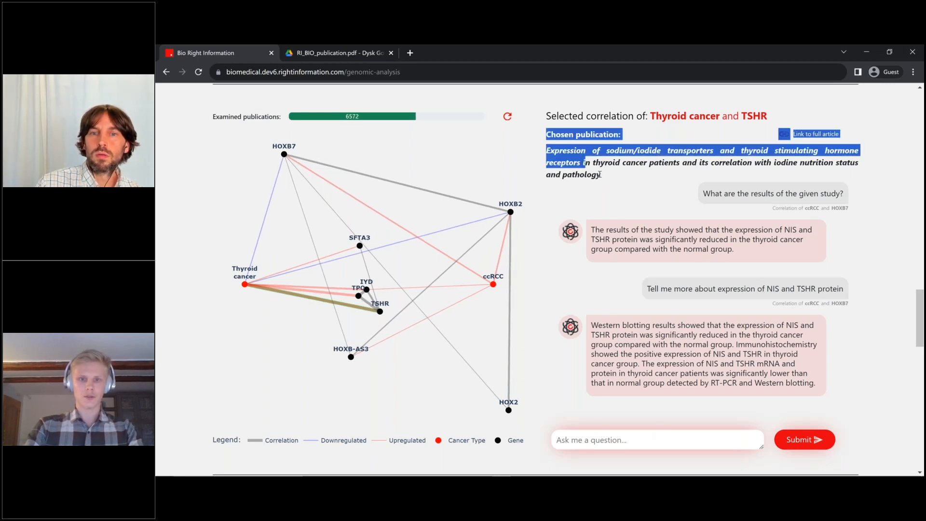
mouse_move(396, 177)
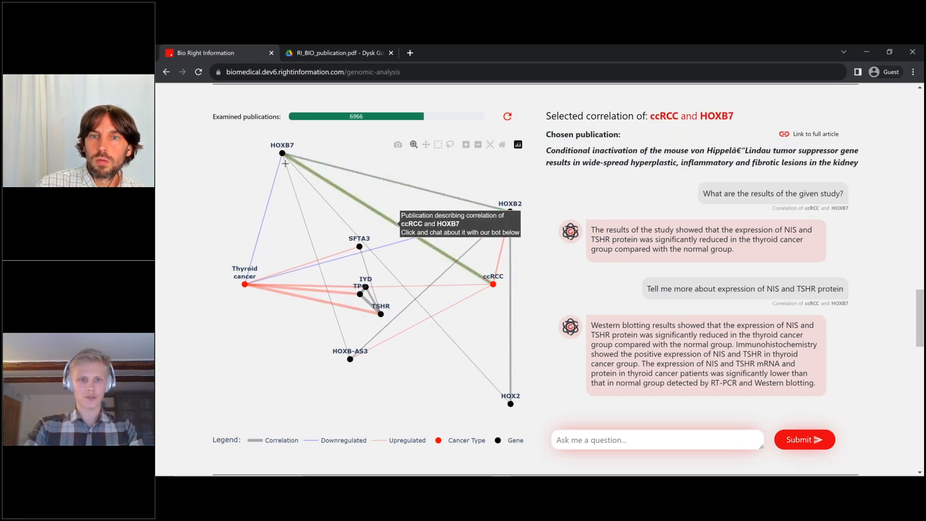
mouse_move(387, 245)
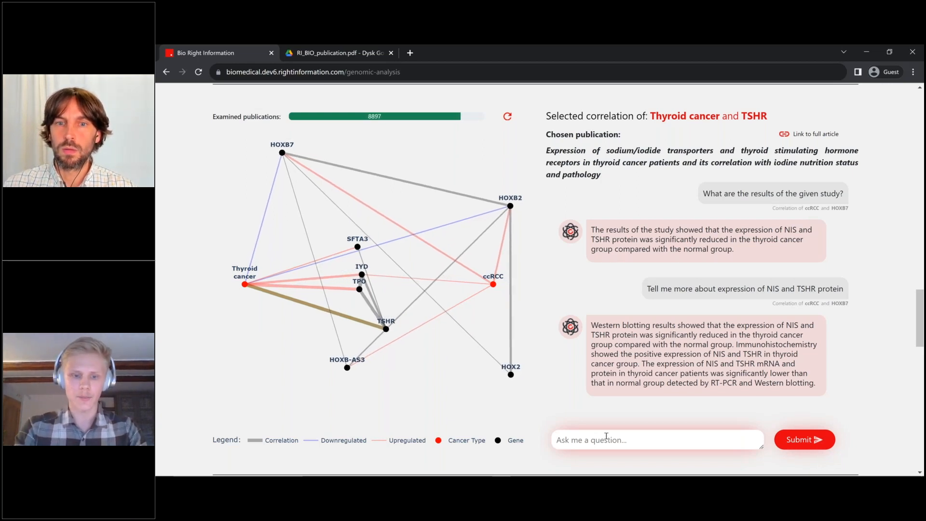
Ask the chatbot 'What is the correlation between the thyroid cancer and tshr gene?'
text(Wh)
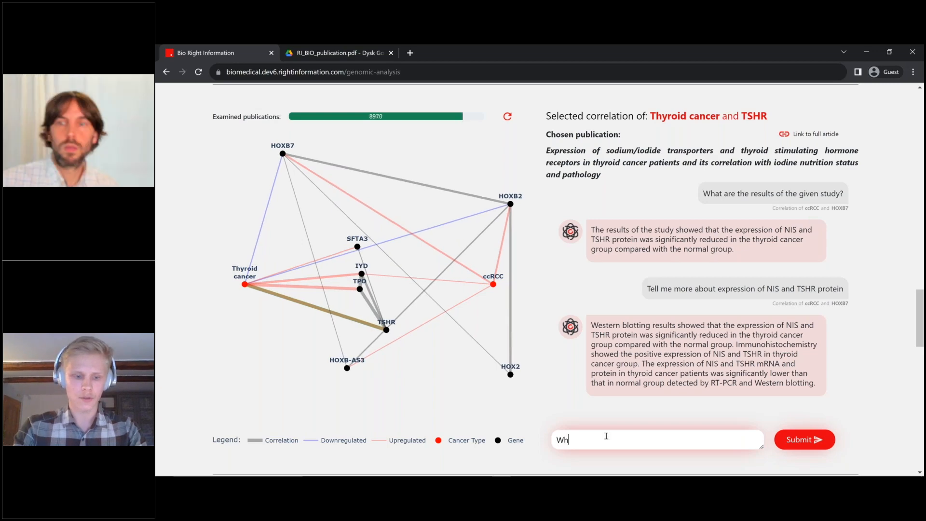
text(at is)
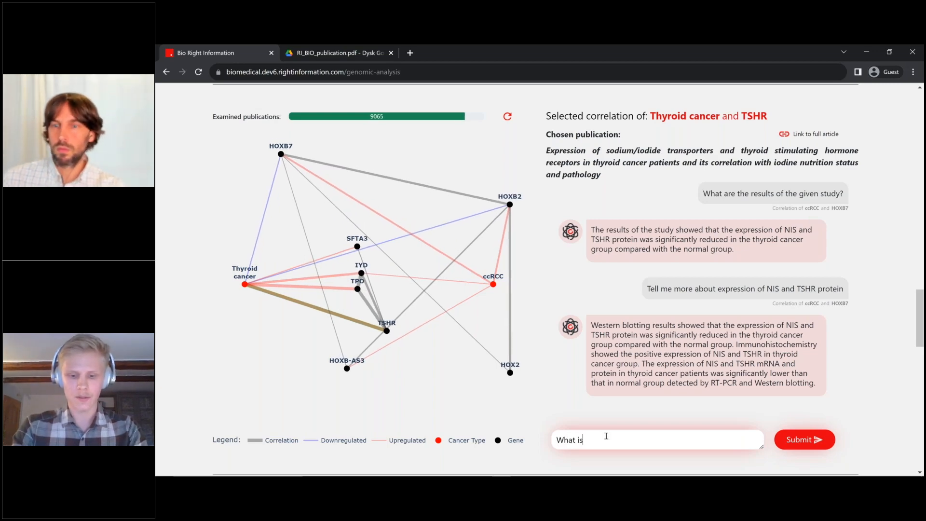
text(the correlatio)
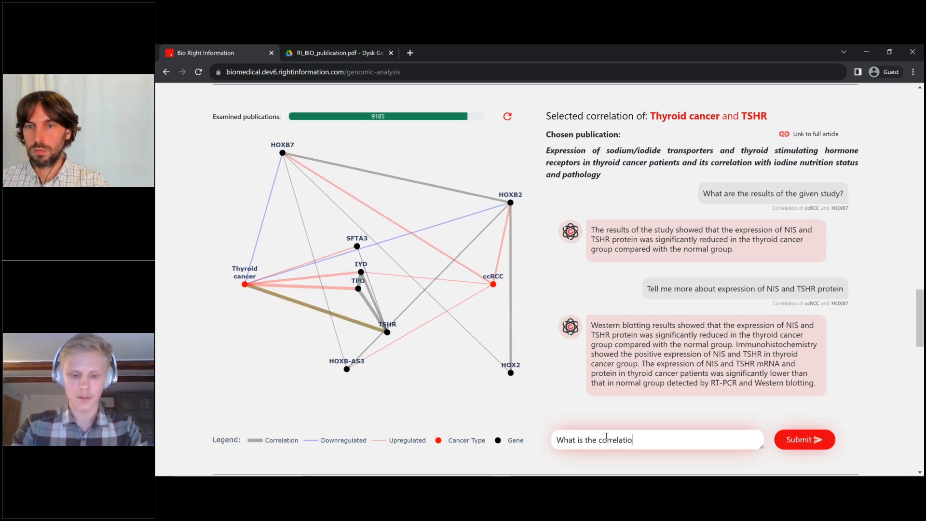
text(n between)
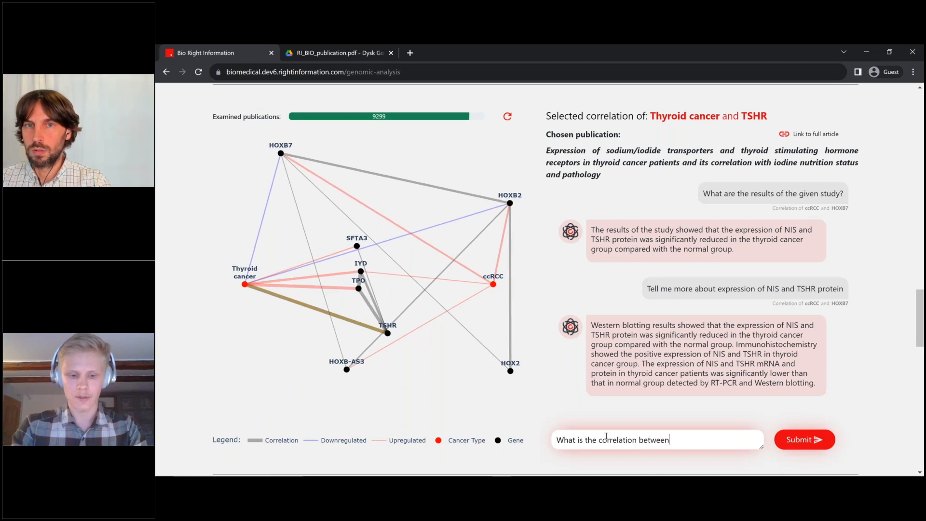
text(the thyr)
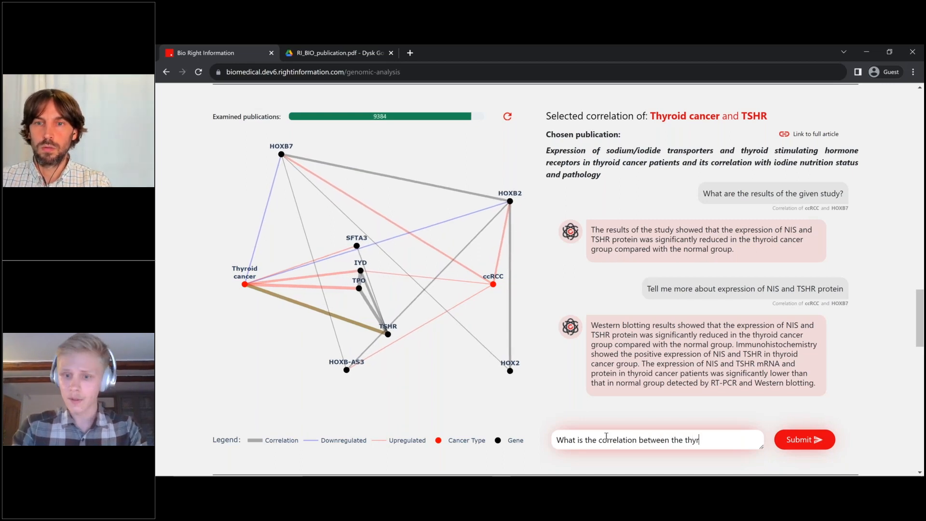
text(oid c)
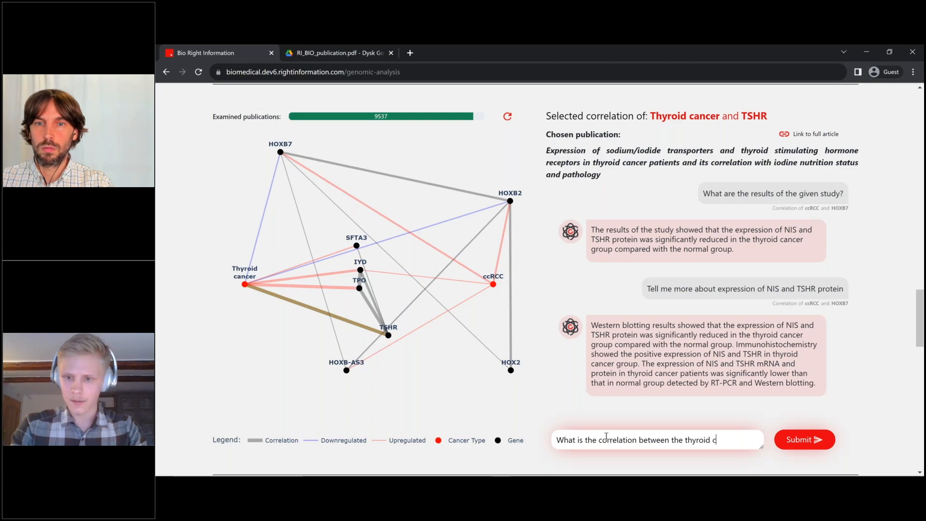
text(ancer and)
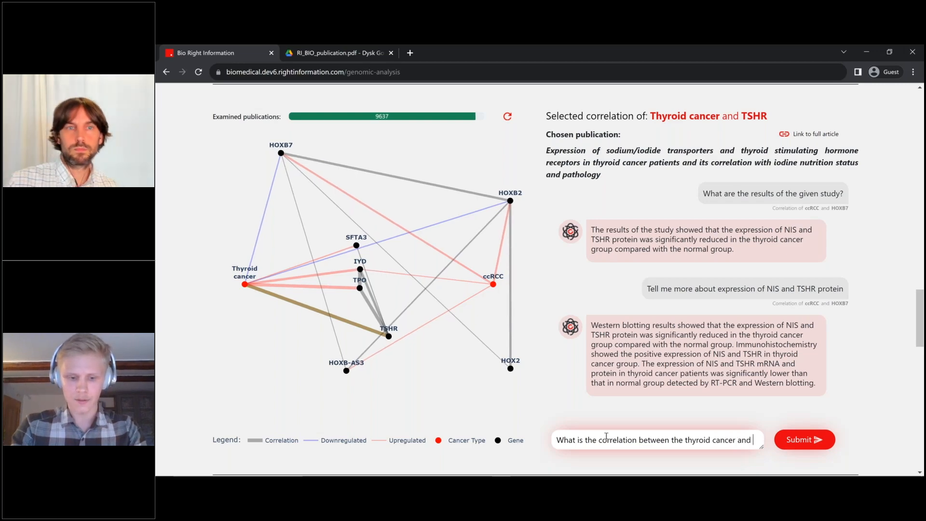
text(tshr gene?)
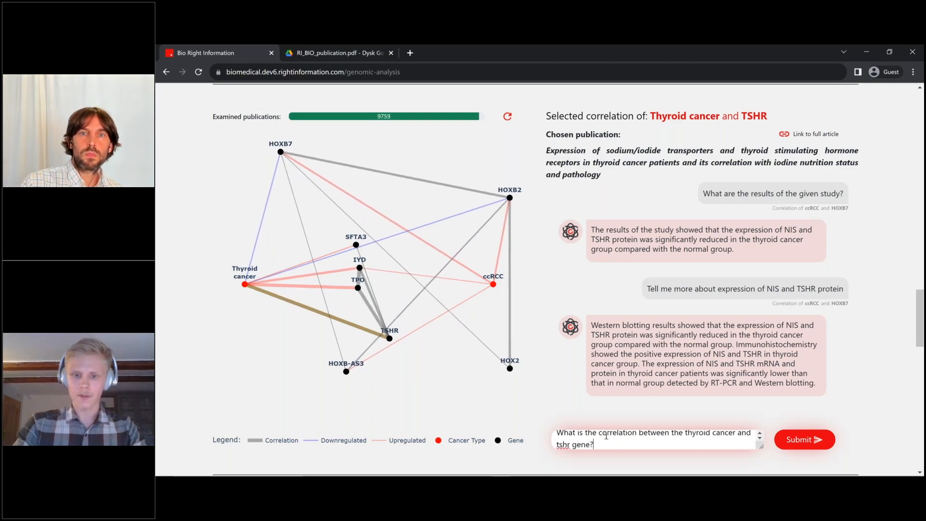
click(804, 439)
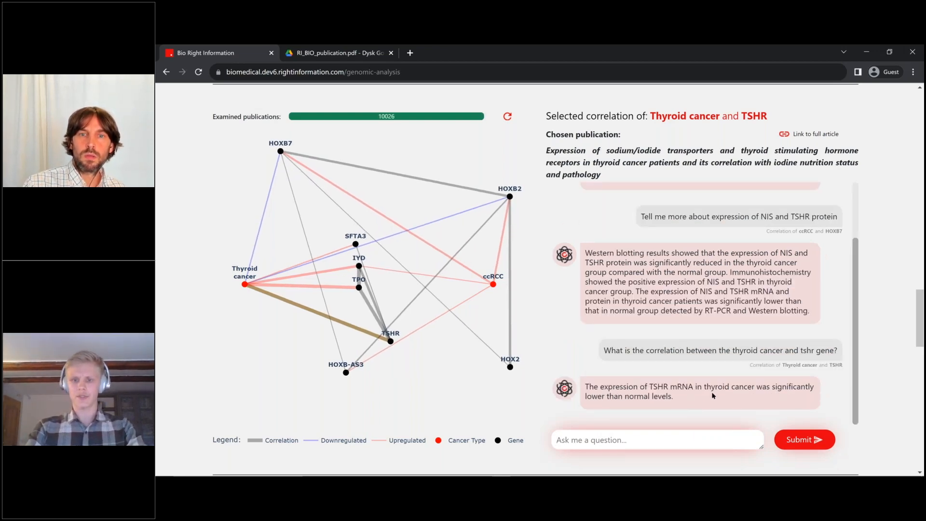
mouse_move(892, 402)
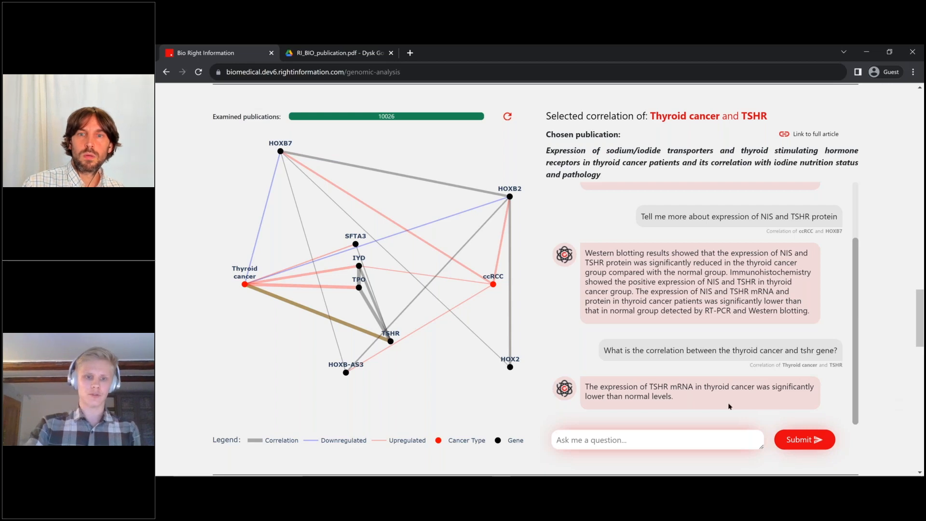
mouse_move(473, 337)
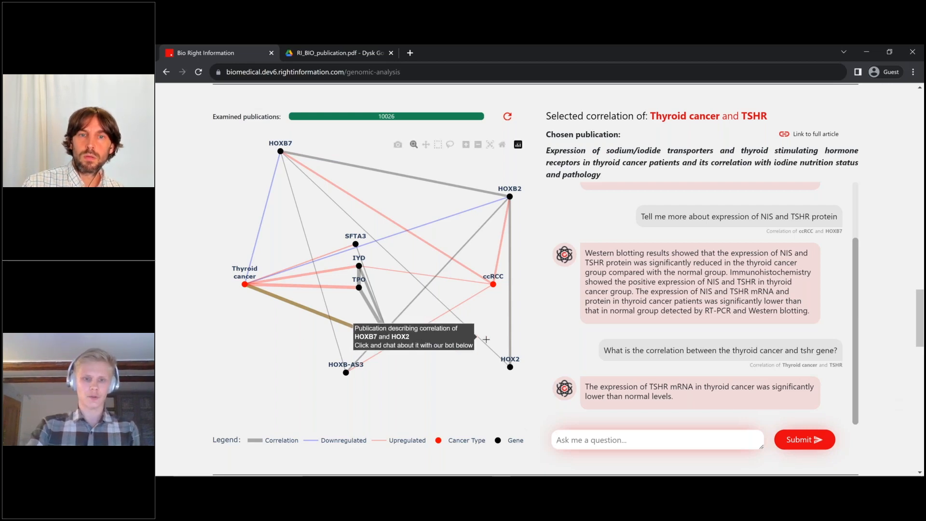
mouse_move(512, 332)
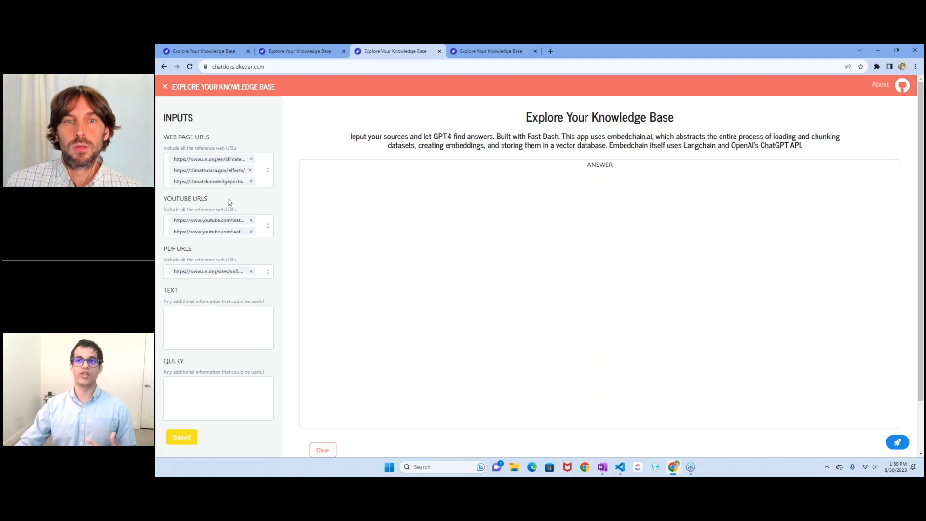
mouse_move(184, 355)
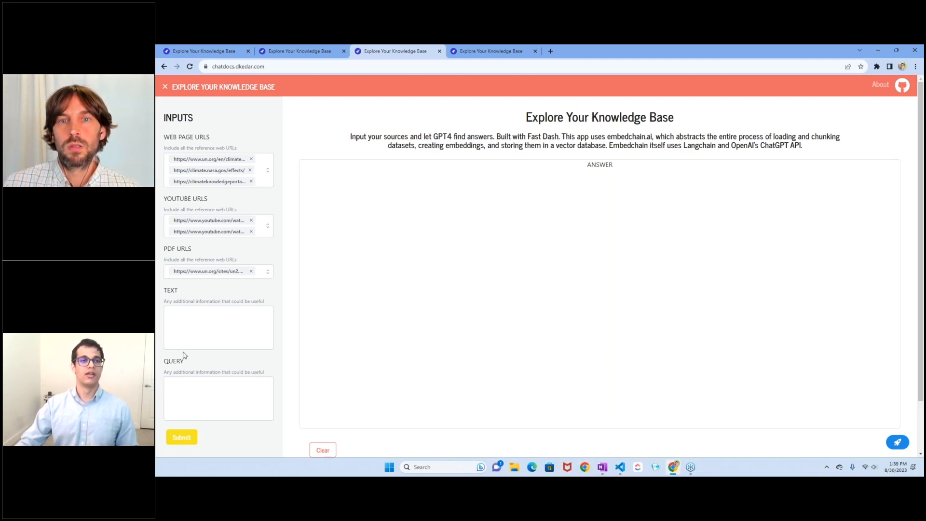
mouse_move(197, 148)
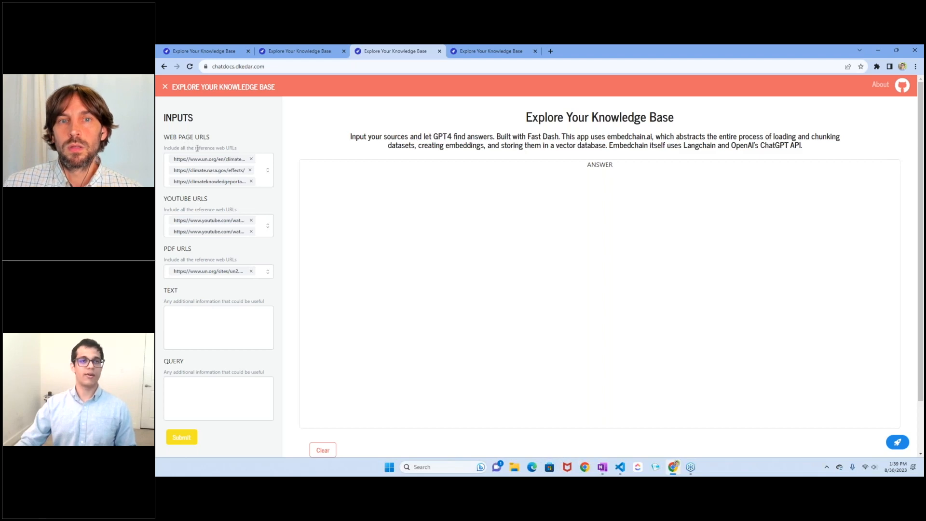
mouse_move(203, 210)
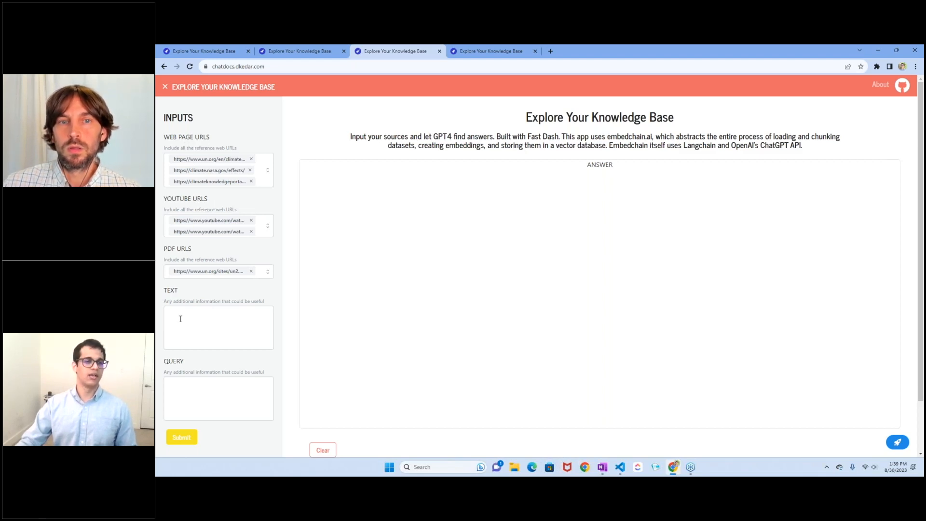
click(218, 398)
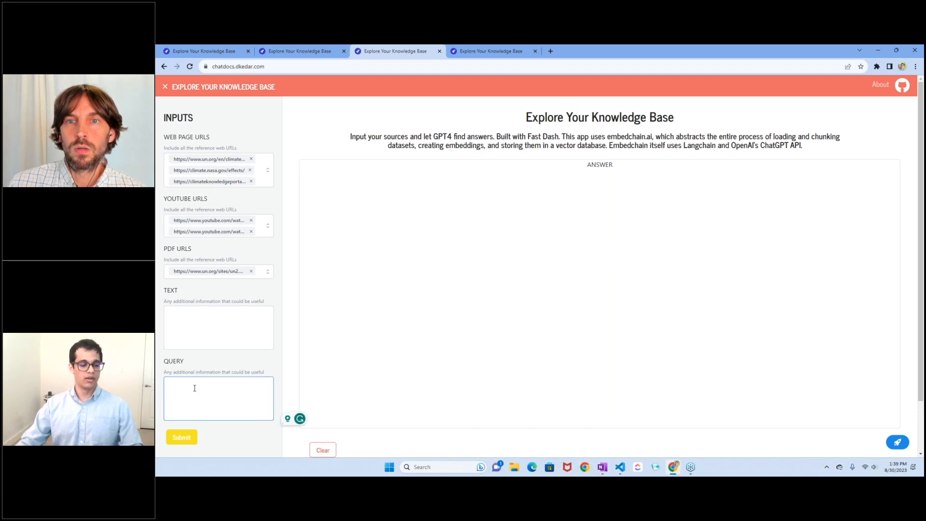